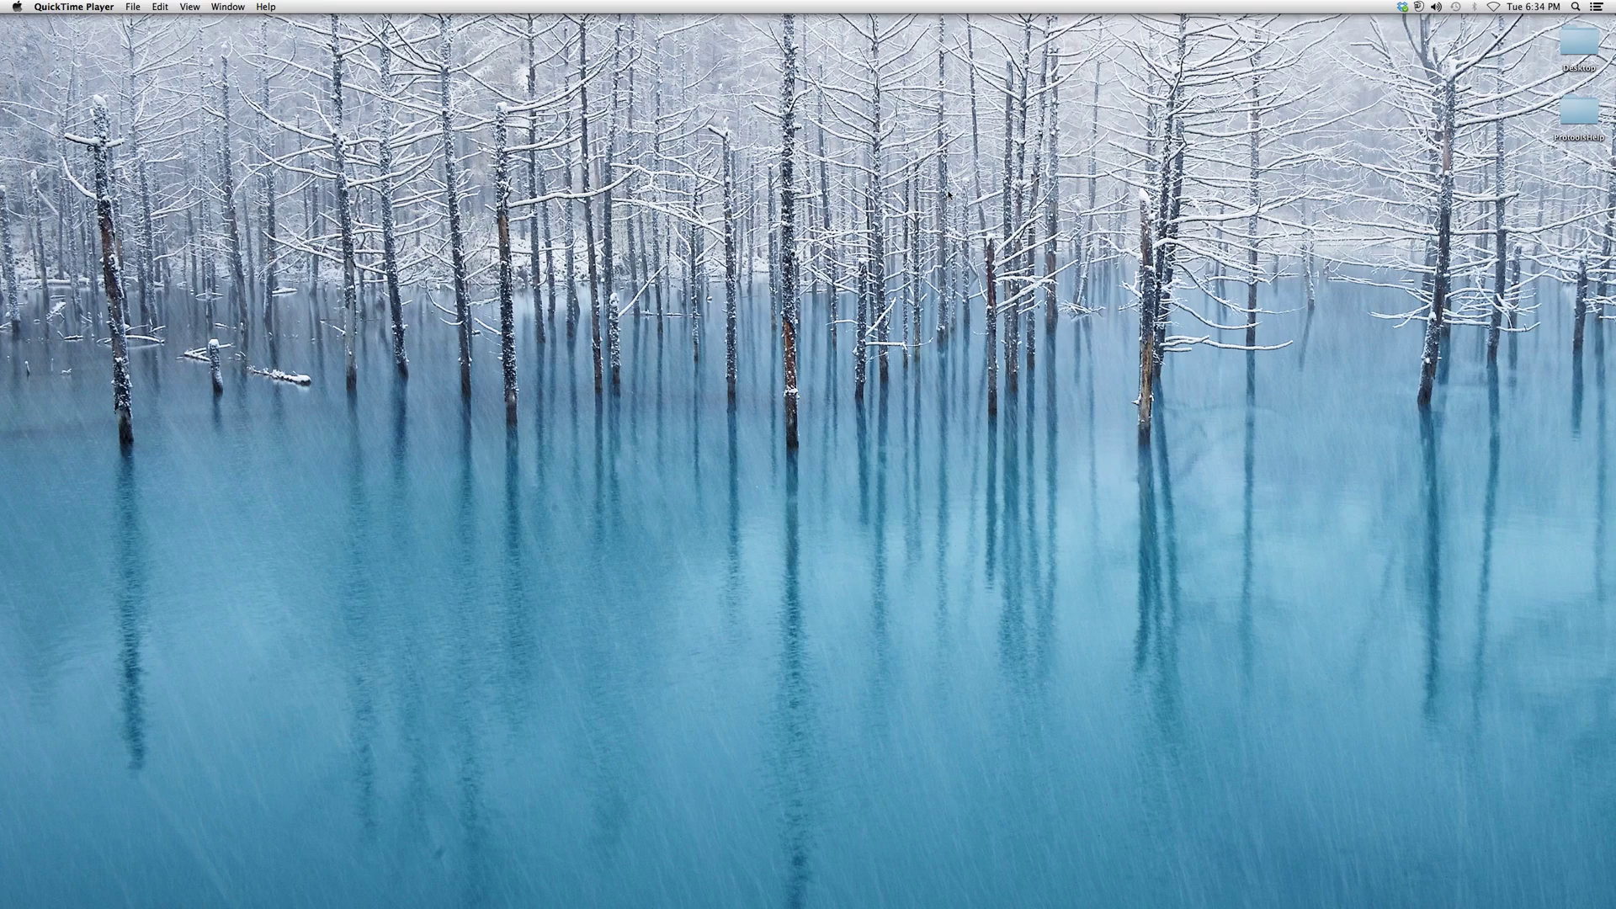
mouse_move(775, 478)
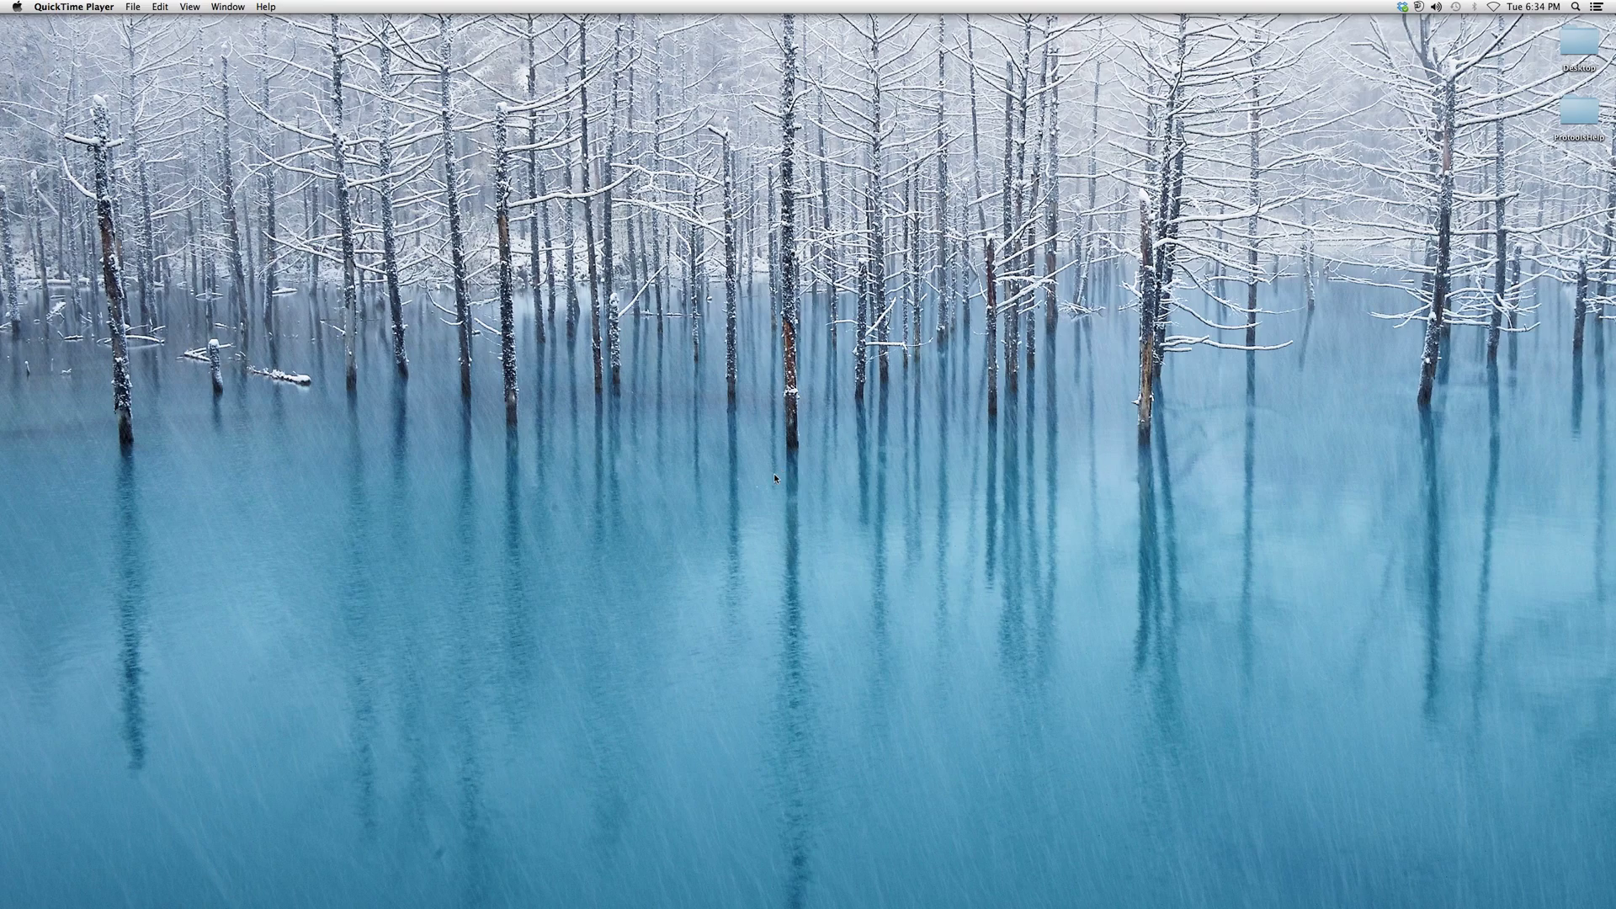
mouse_move(922, 192)
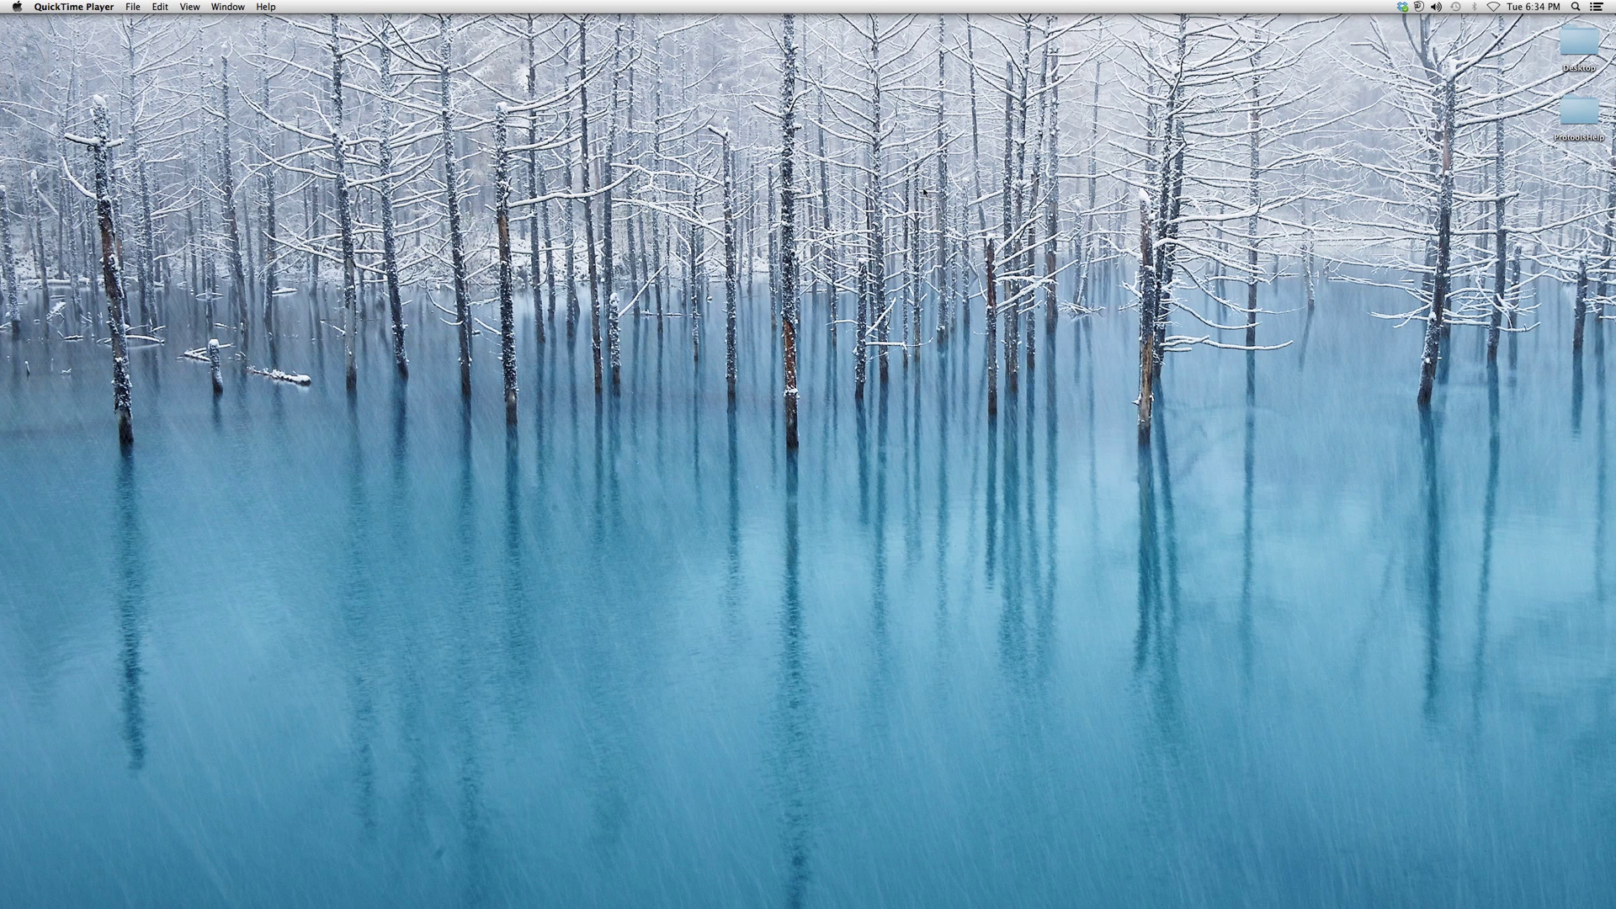
mouse_move(528, 876)
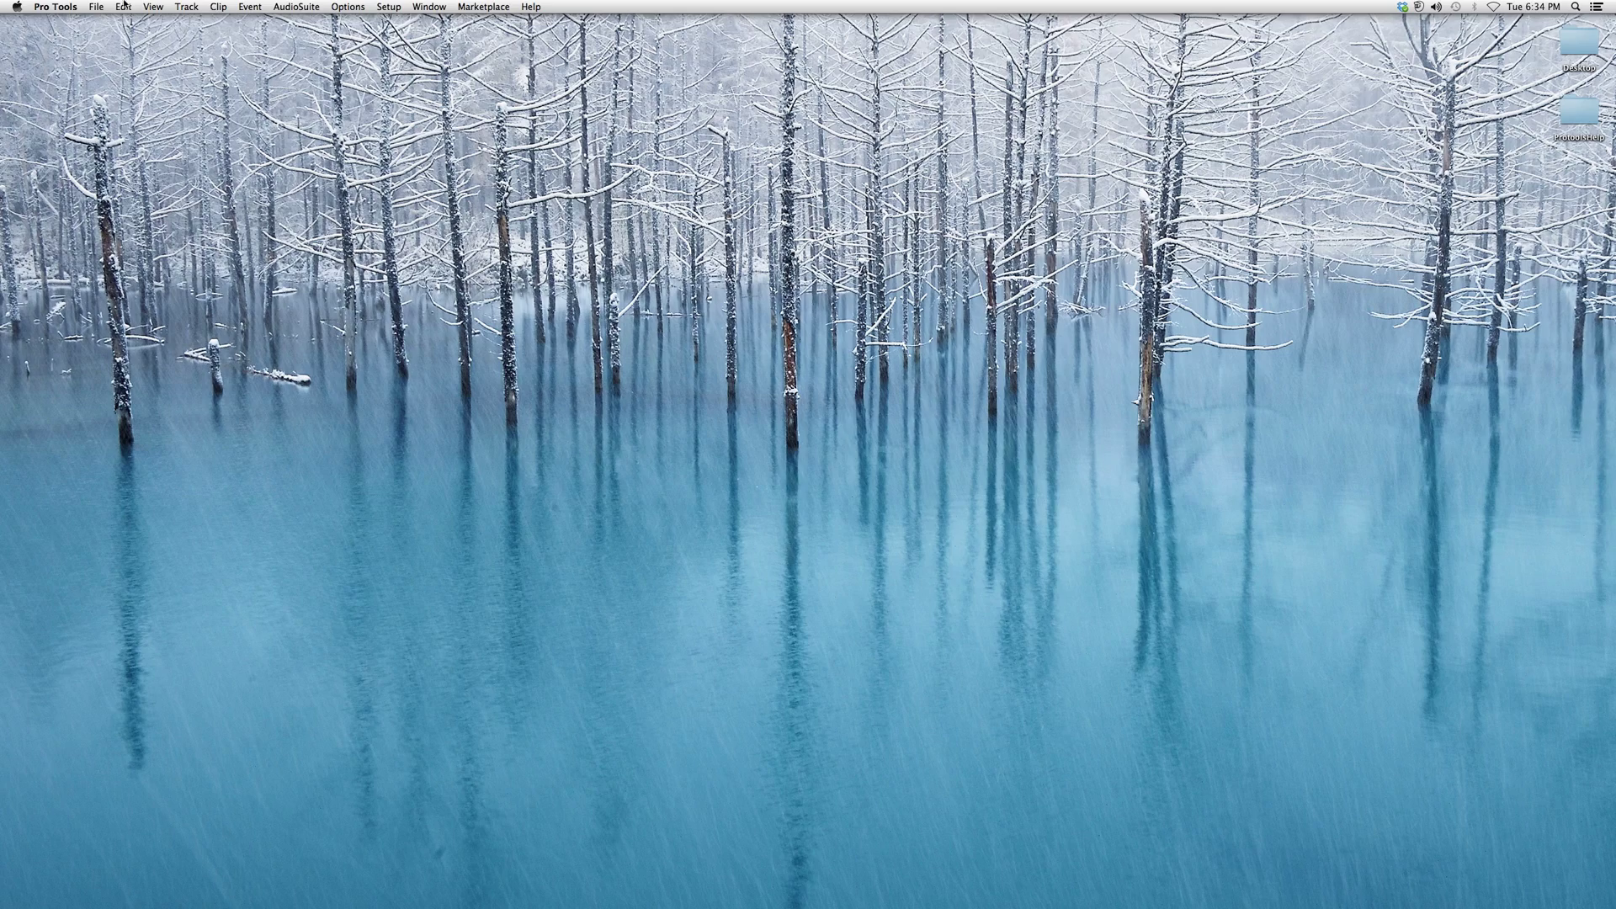
- Choose Check For Updates from the Pro Tools Help menu
left_click(530, 6)
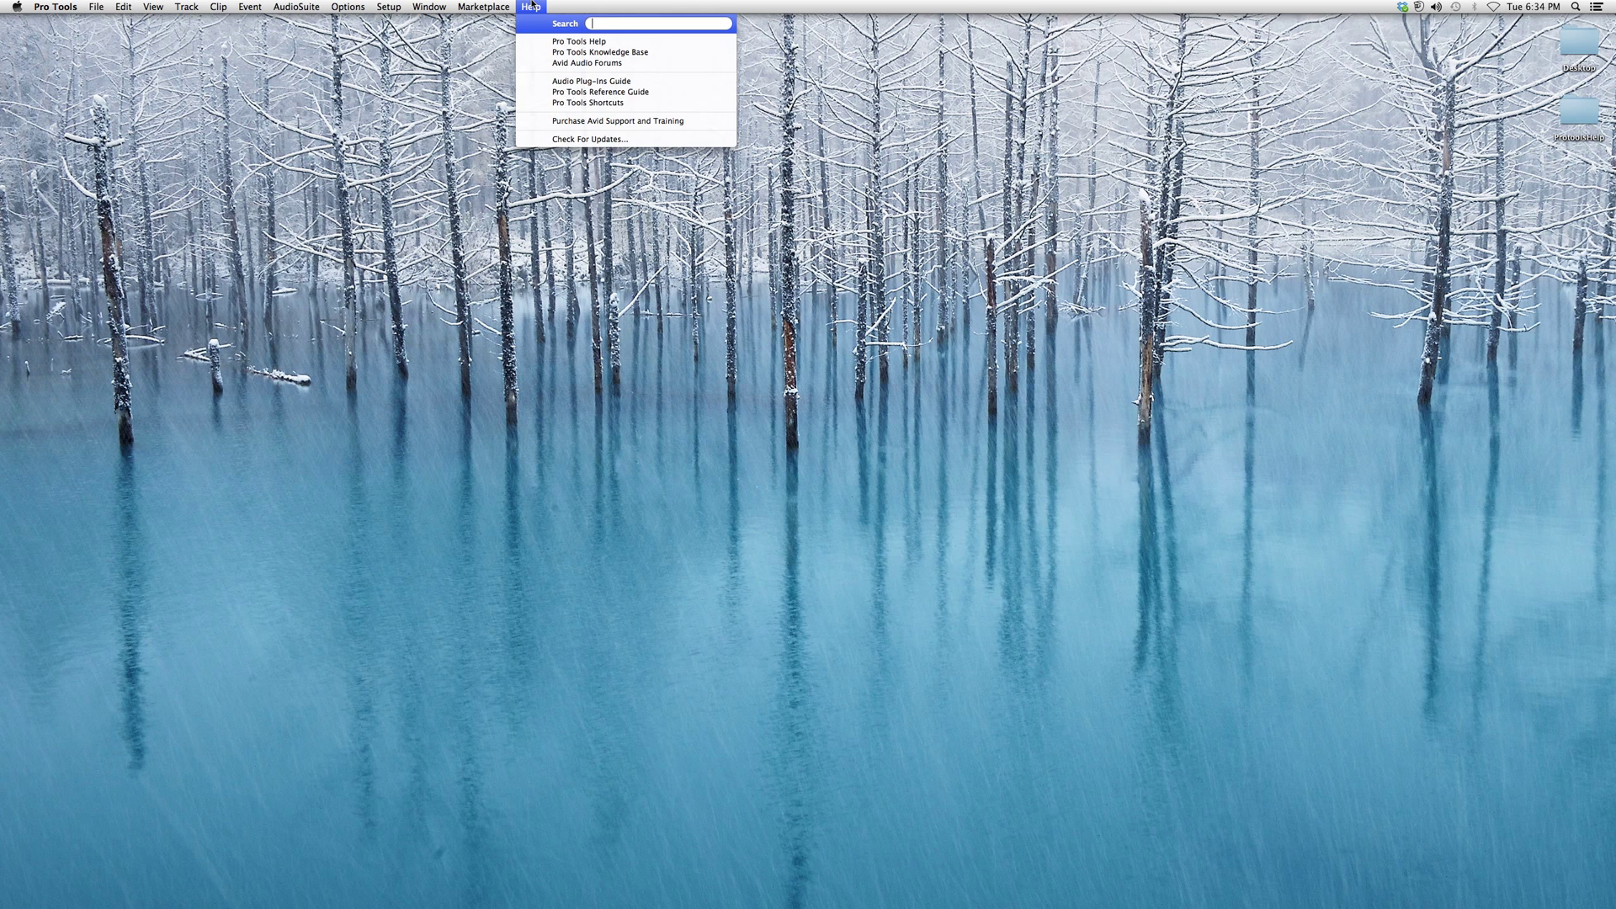
mouse_move(610, 138)
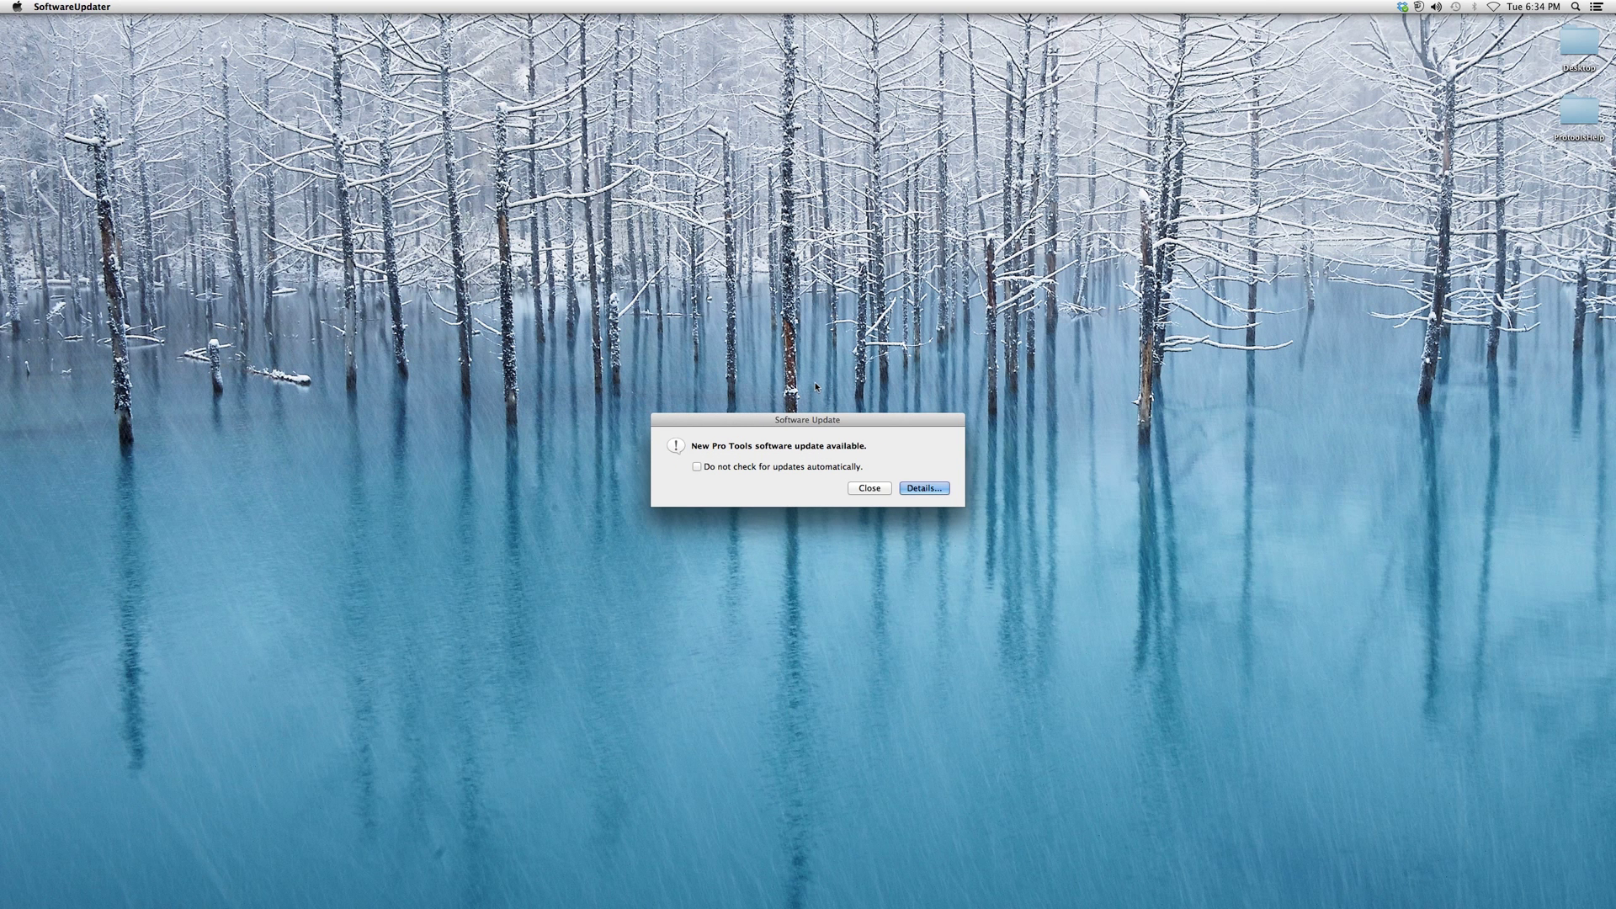
mouse_move(974, 356)
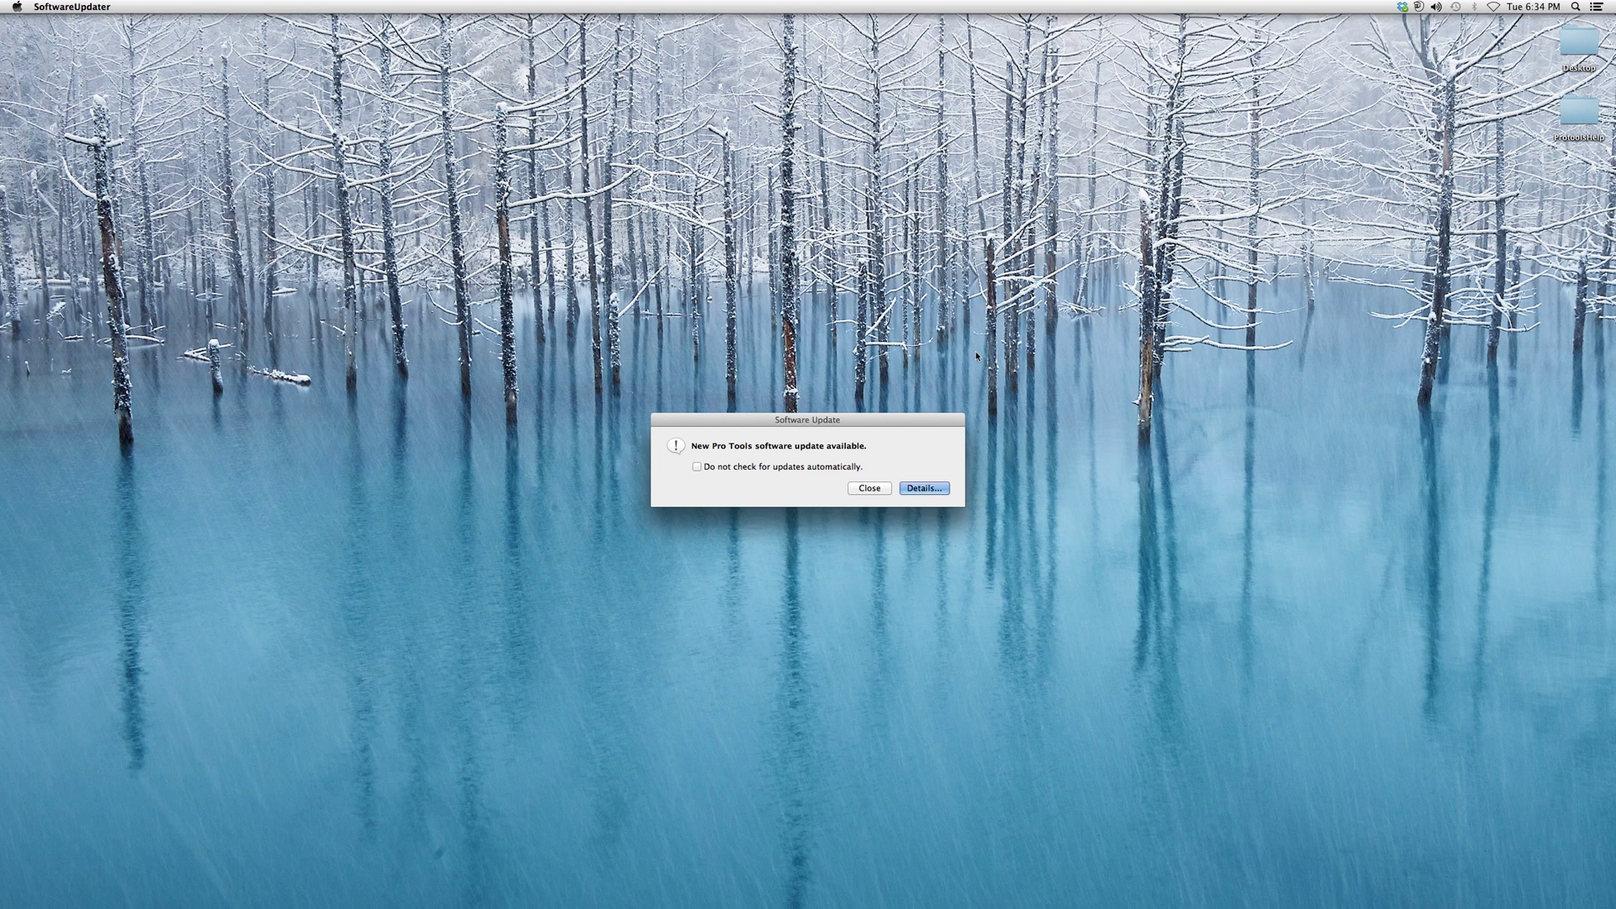
mouse_move(679, 449)
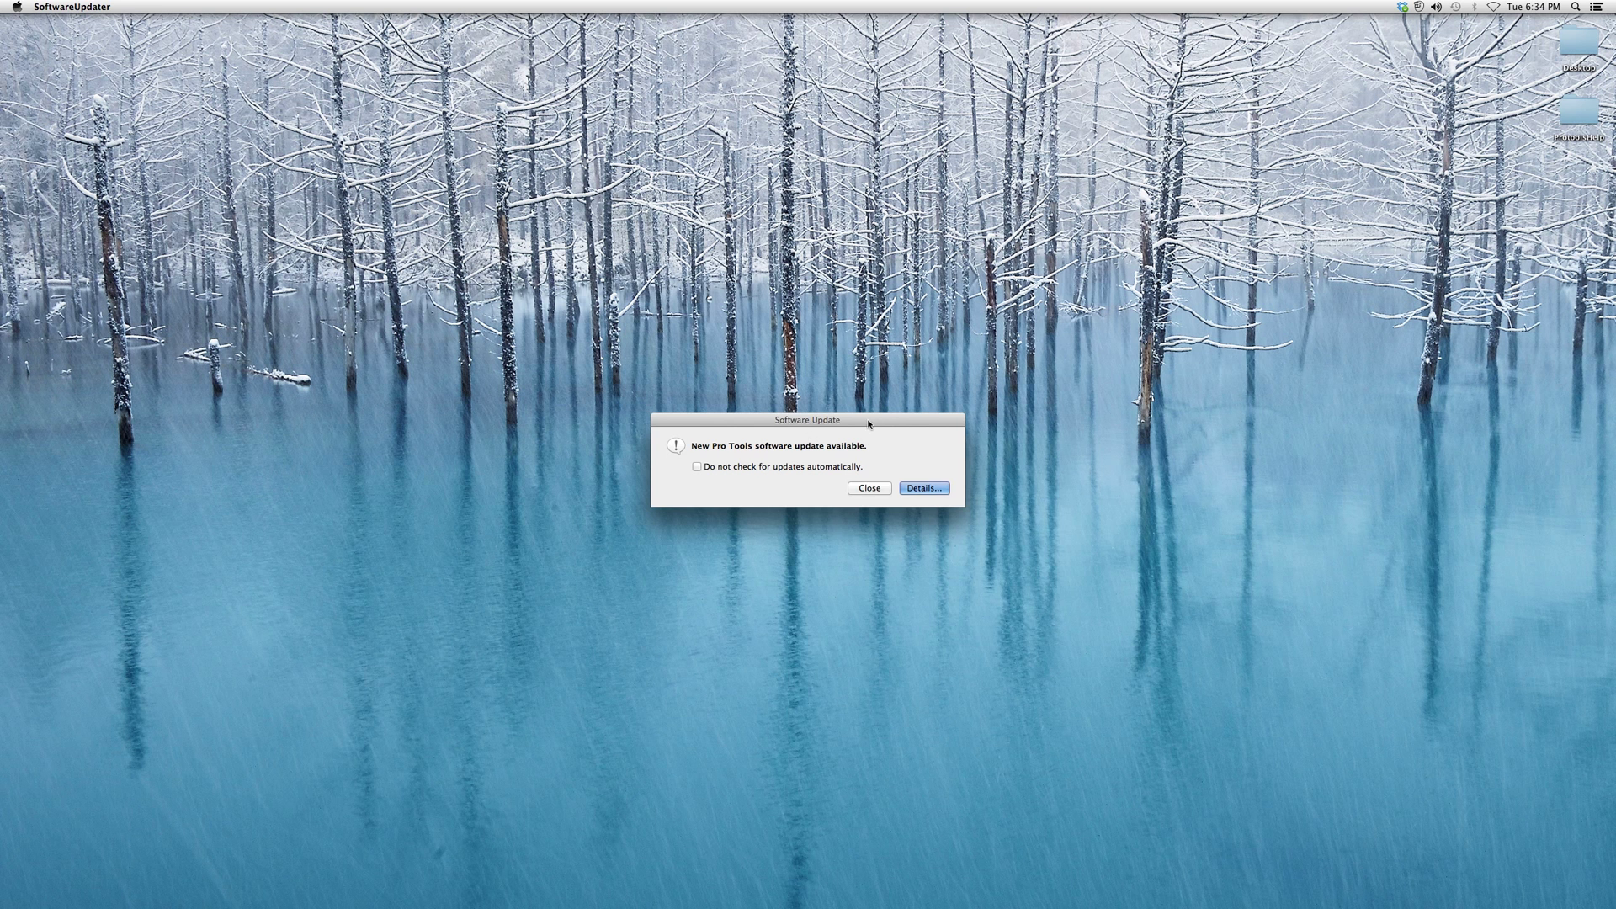
- View the available Pro Tools update's details in the Avid Update Center
left_click(922, 487)
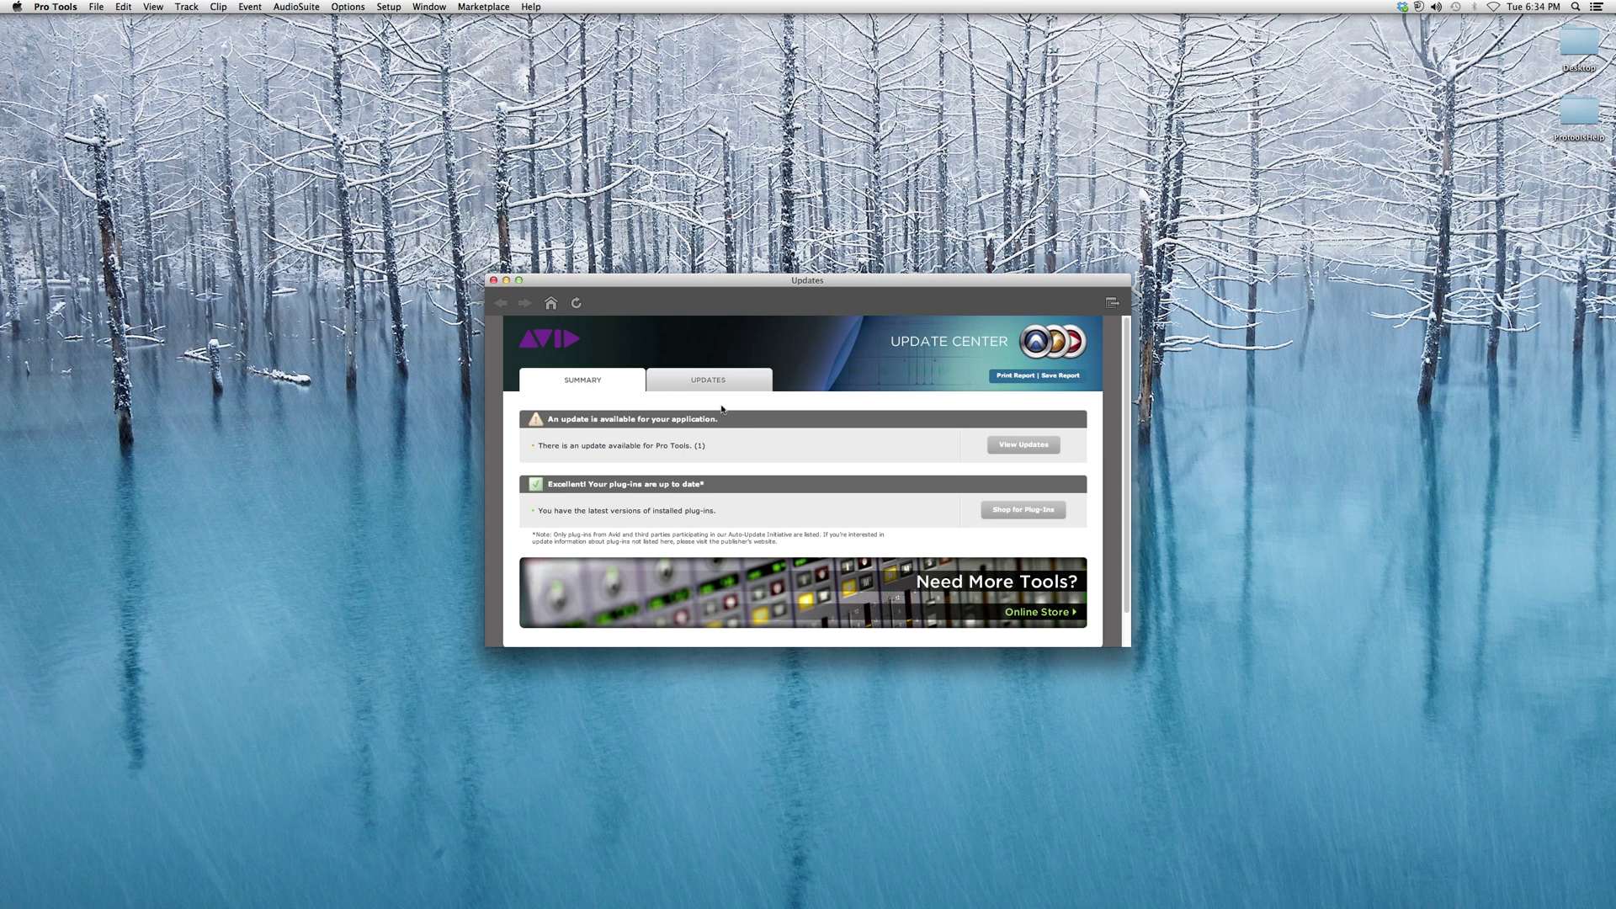
mouse_move(745, 487)
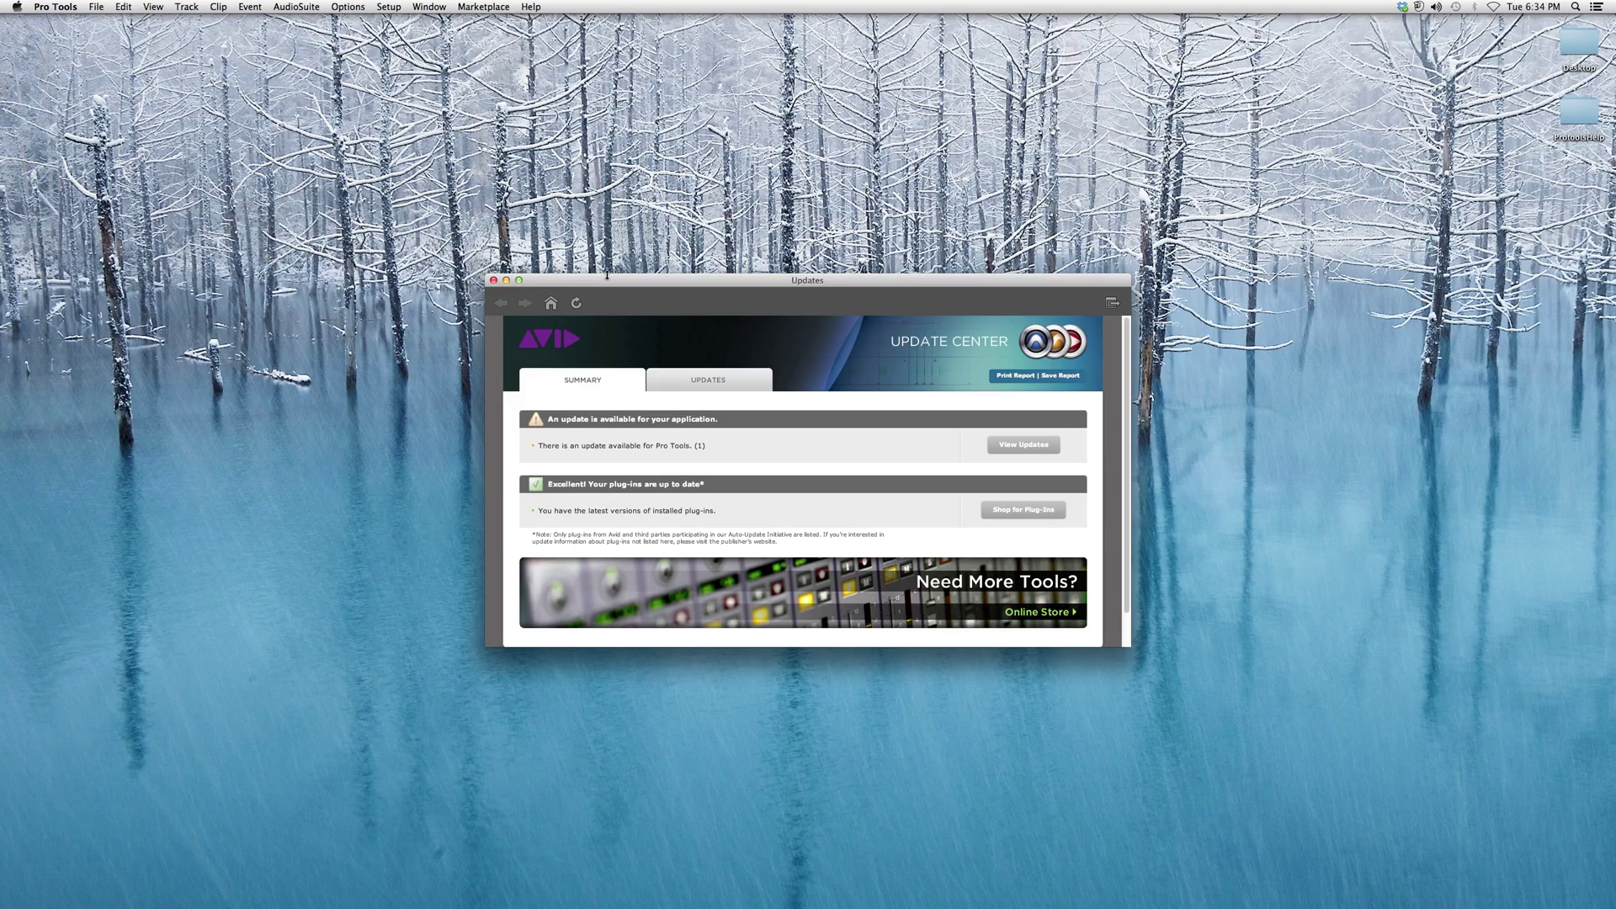
mouse_move(786, 456)
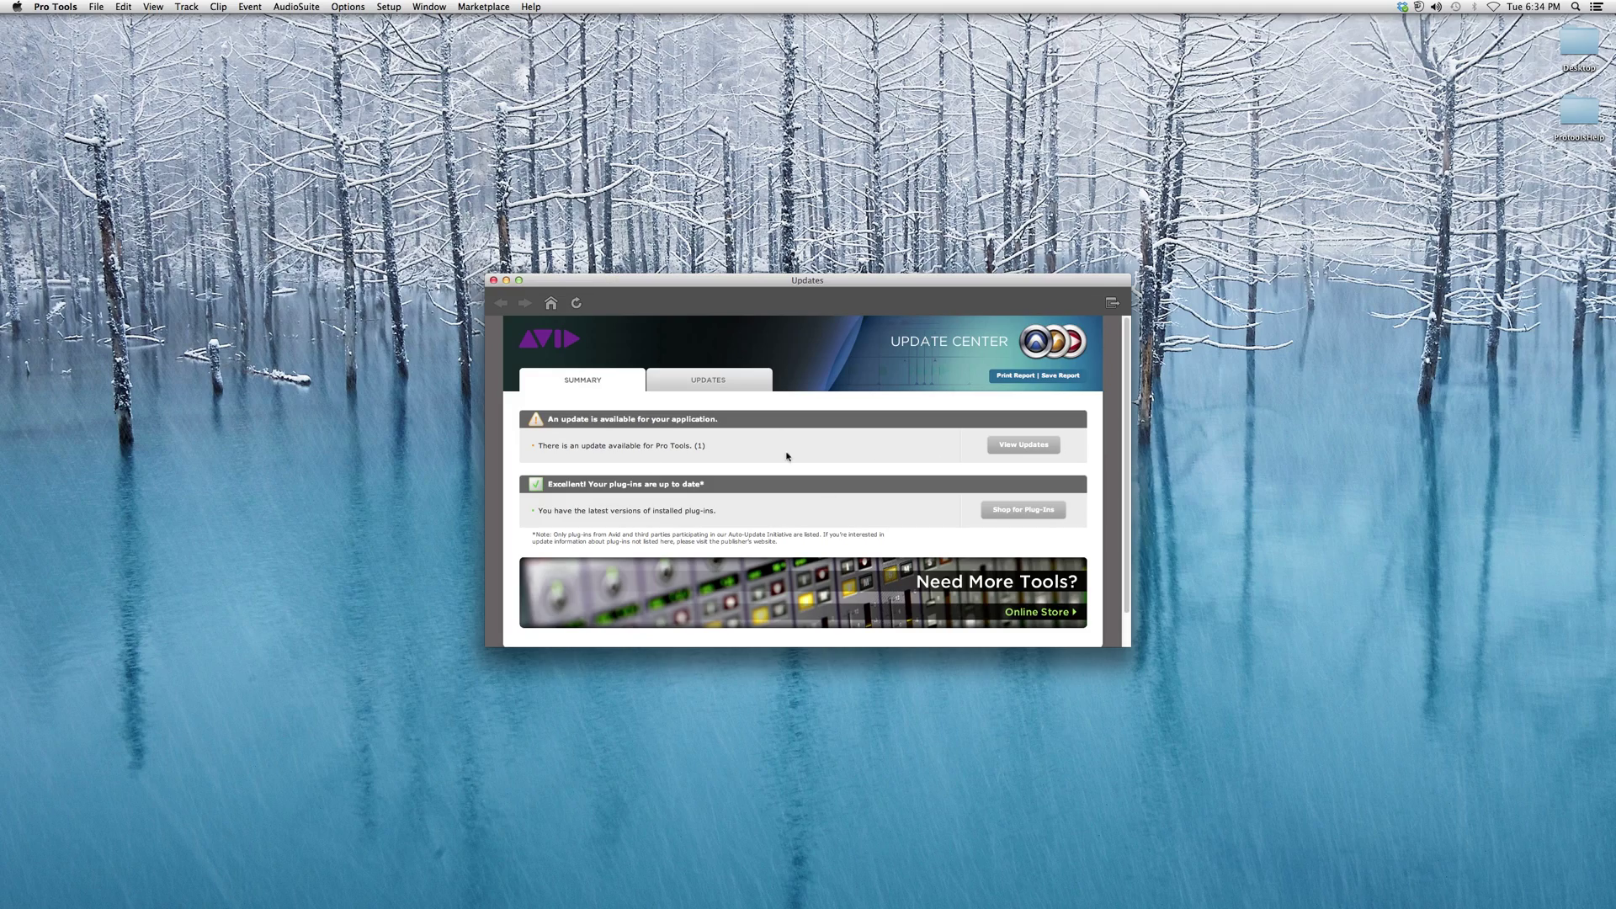